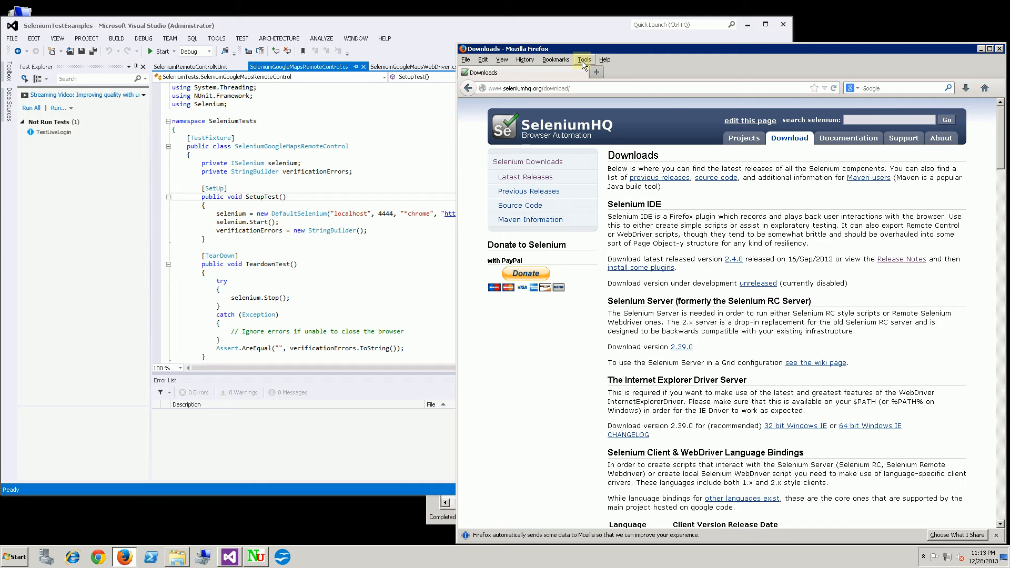
Launch Selenium IDE from Firefox's Tools menu and list the Export Test Case As formats
left_click(585, 59)
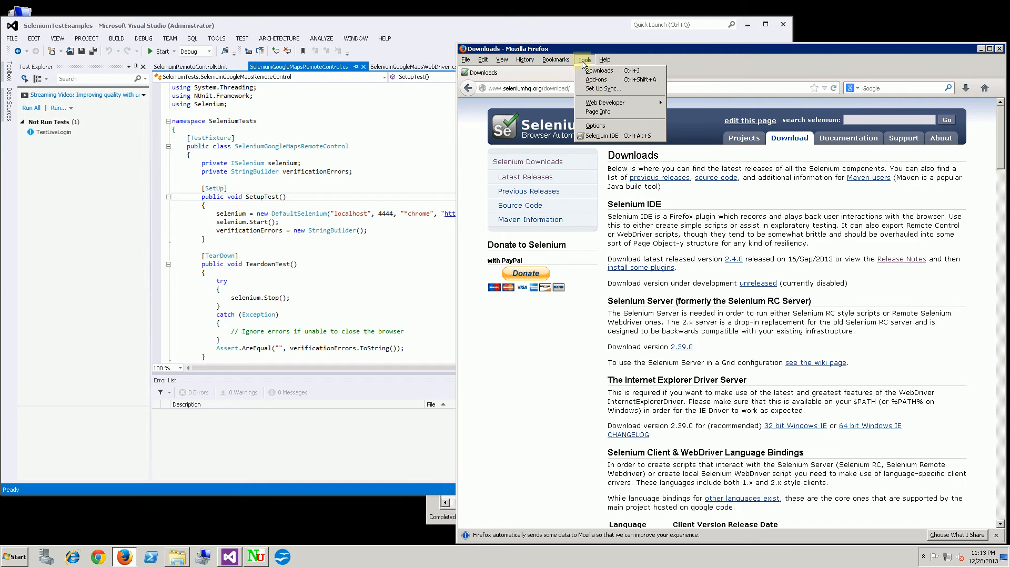
left_click(599, 134)
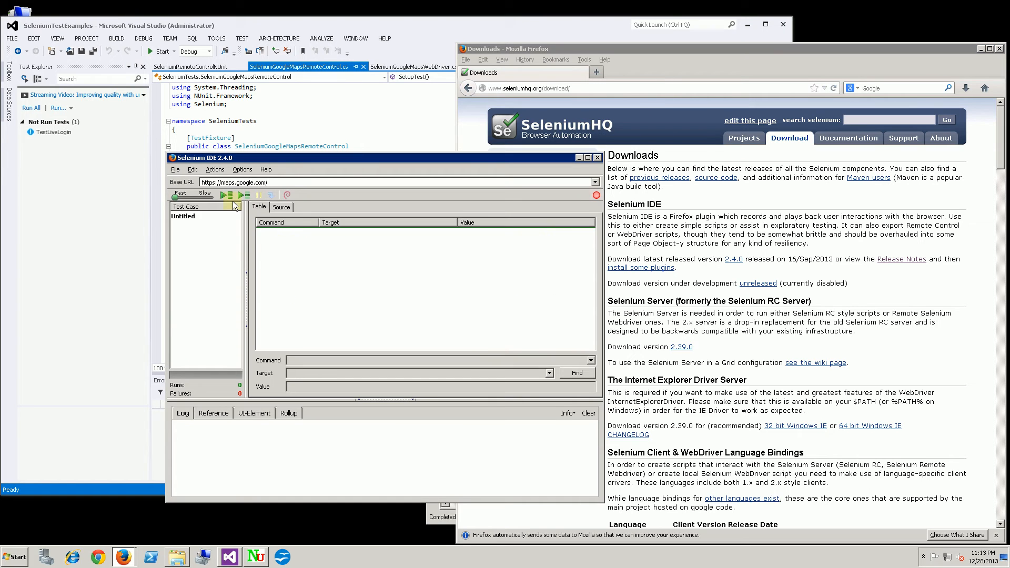
left_click(175, 168)
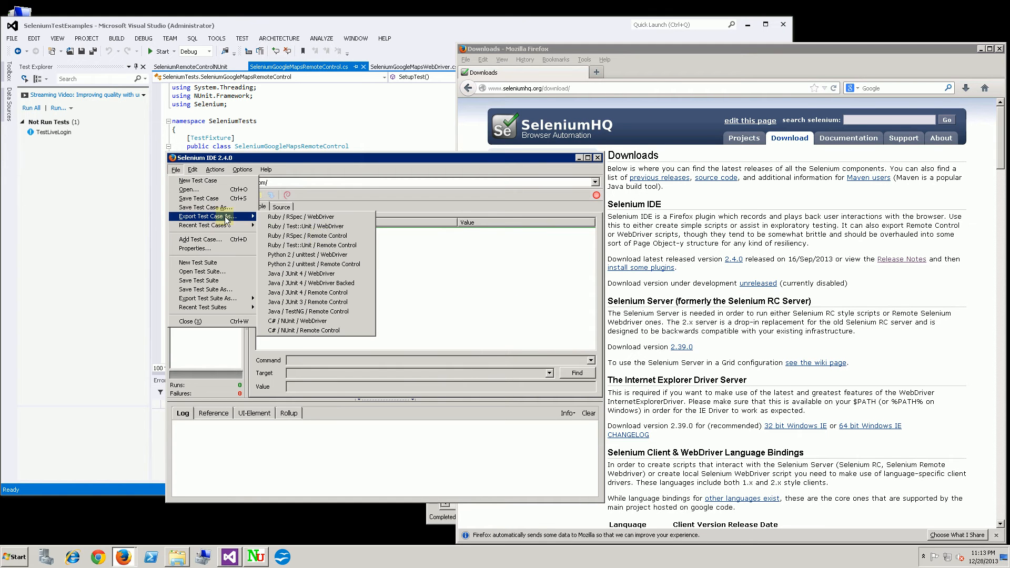
mouse_move(298, 321)
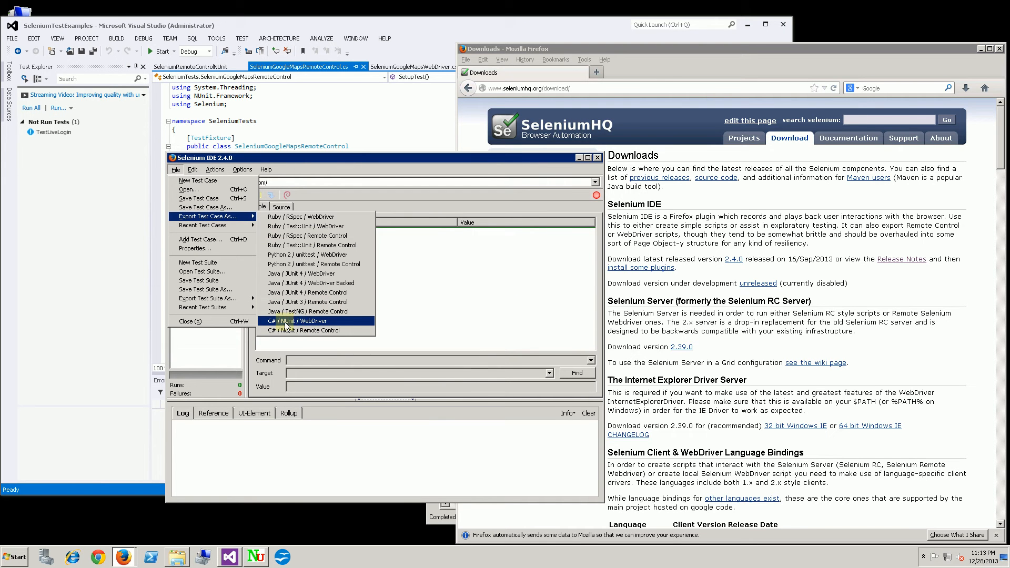
mouse_move(320, 330)
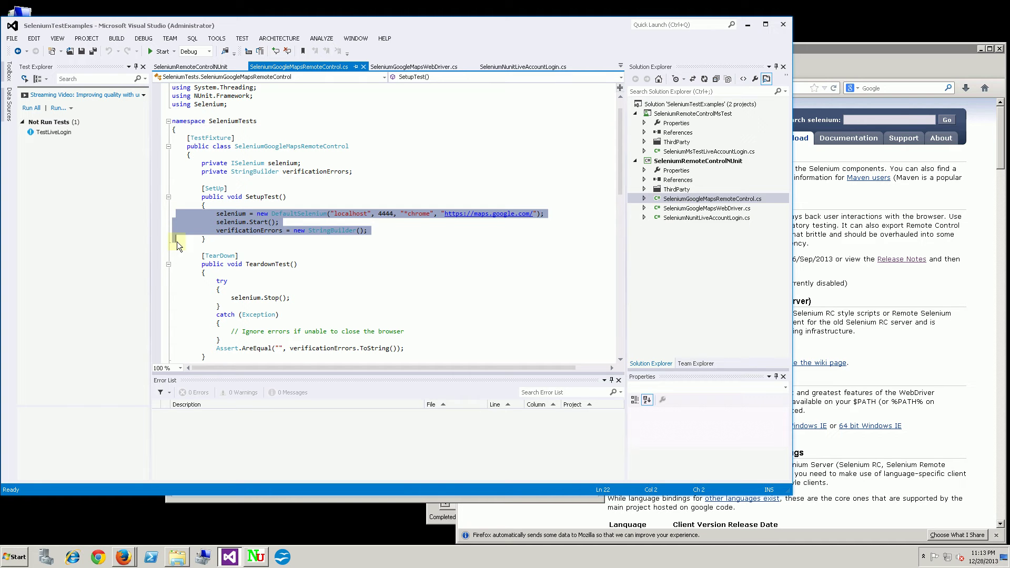
left_click(260, 213)
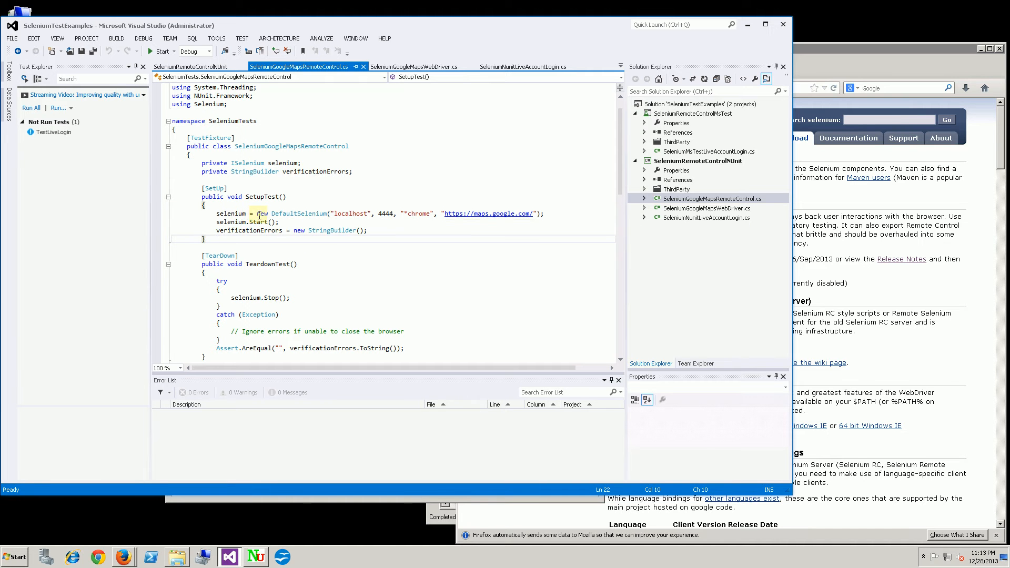
double_click(230, 213)
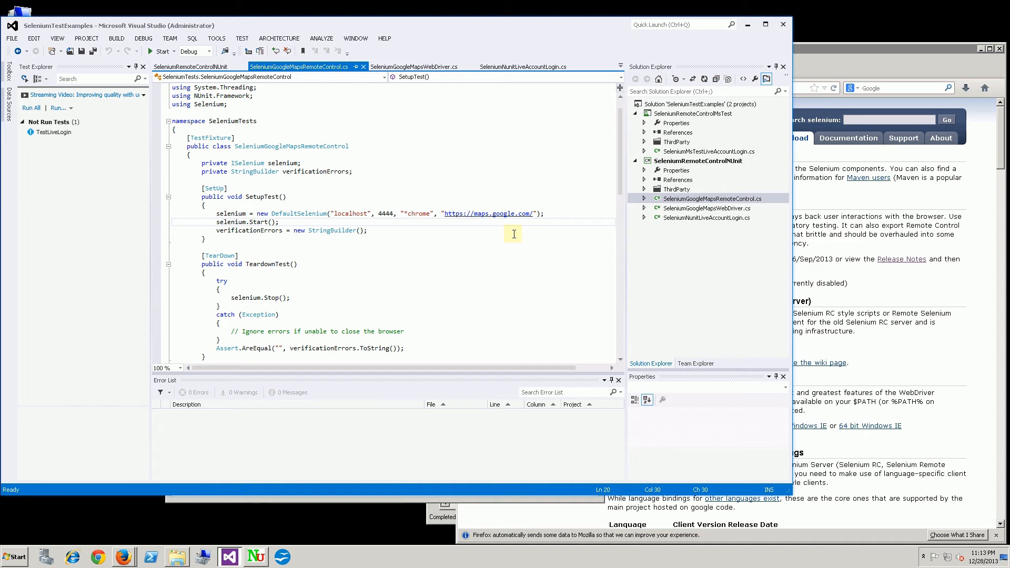
left_click(414, 66)
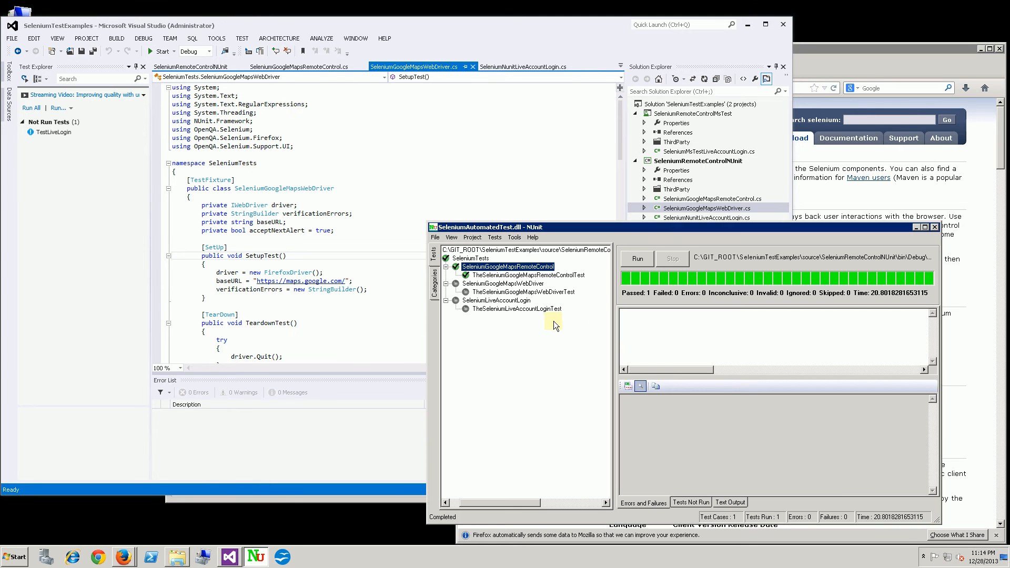
Run the SeleniumGoogleMapsRemoteControl fixture and hit a SocketException: remote server unreachable
left_click(524, 275)
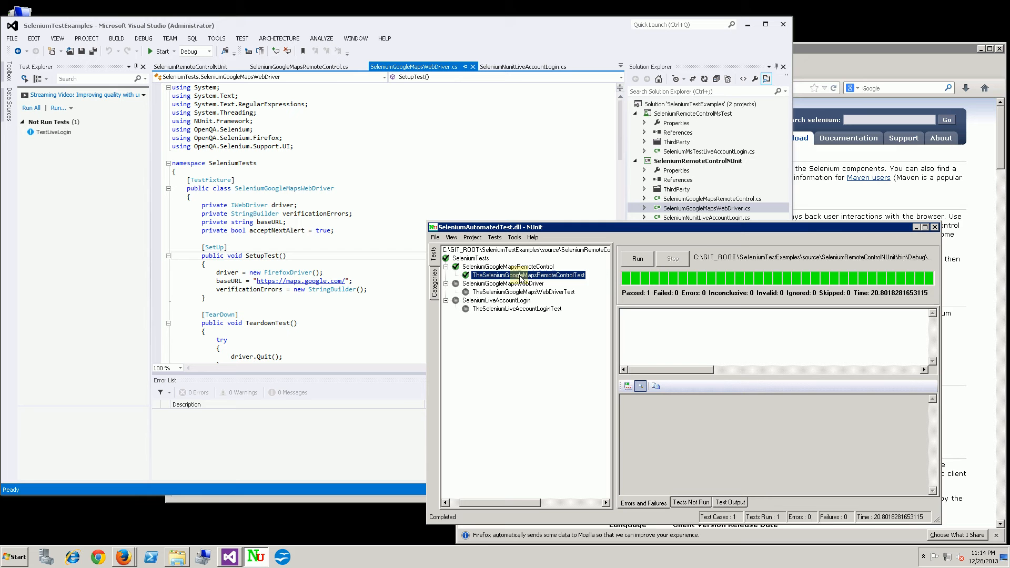
left_click(508, 266)
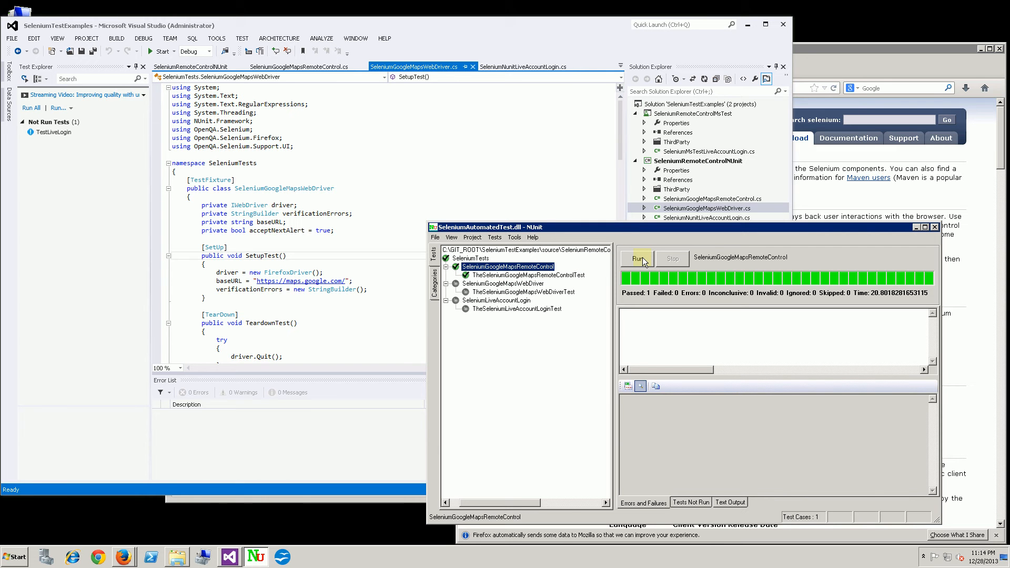
left_click(637, 259)
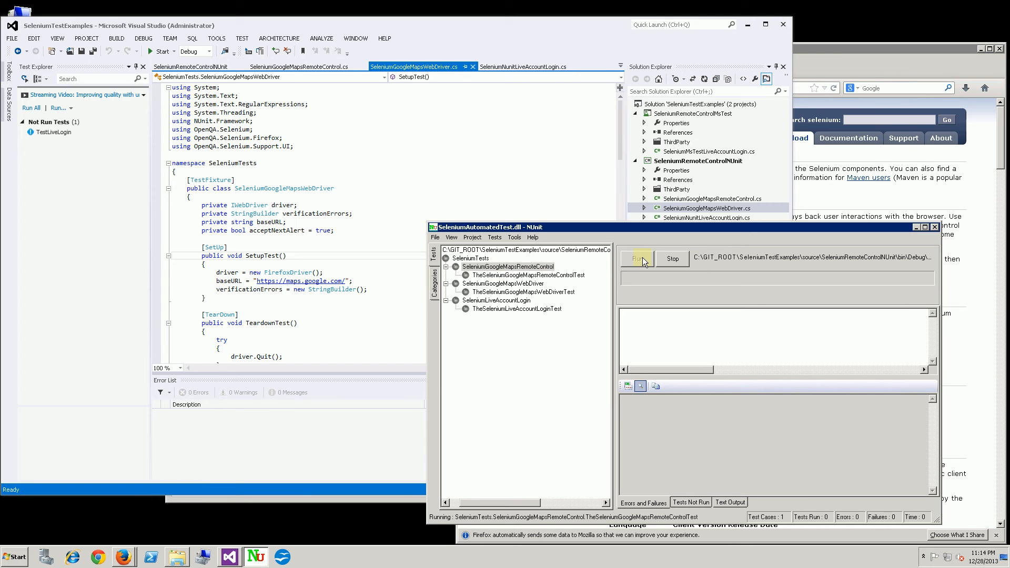
left_click(638, 259)
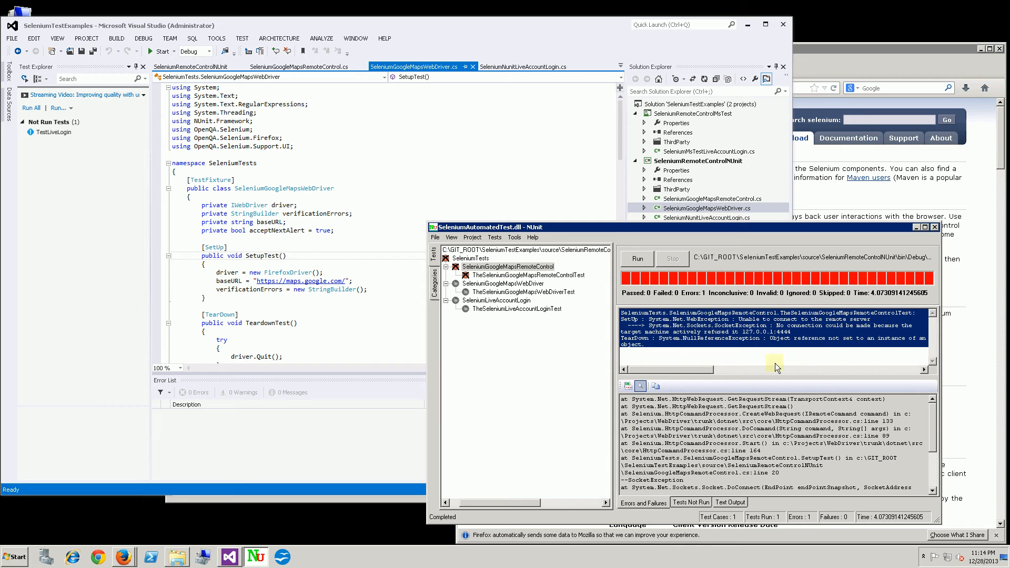
mouse_move(737, 238)
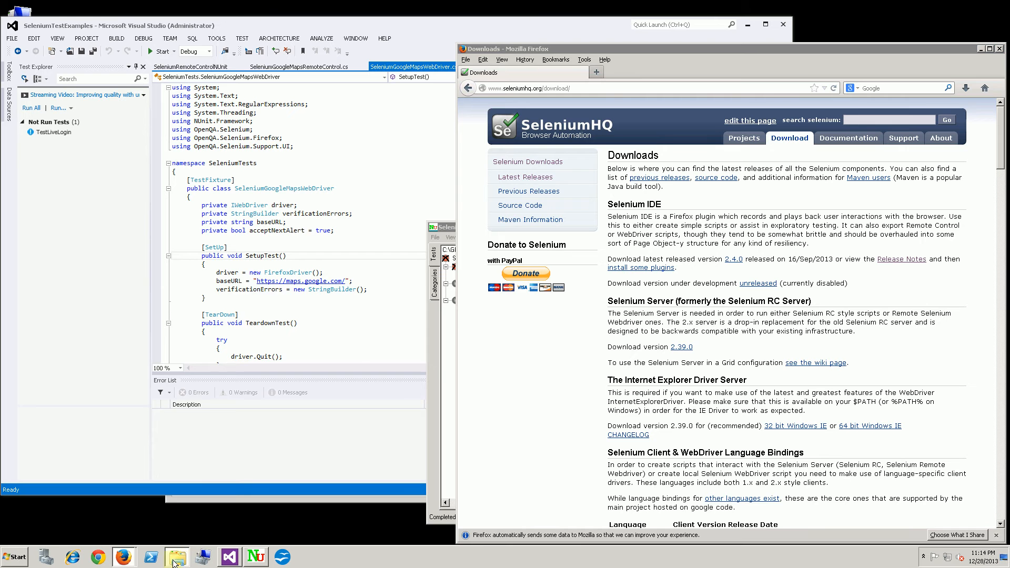
Browse to C:\SeleniumServer, review StartSeleniumServer.bat in Notepad, then launch it to start the server on port 4444
left_click(177, 556)
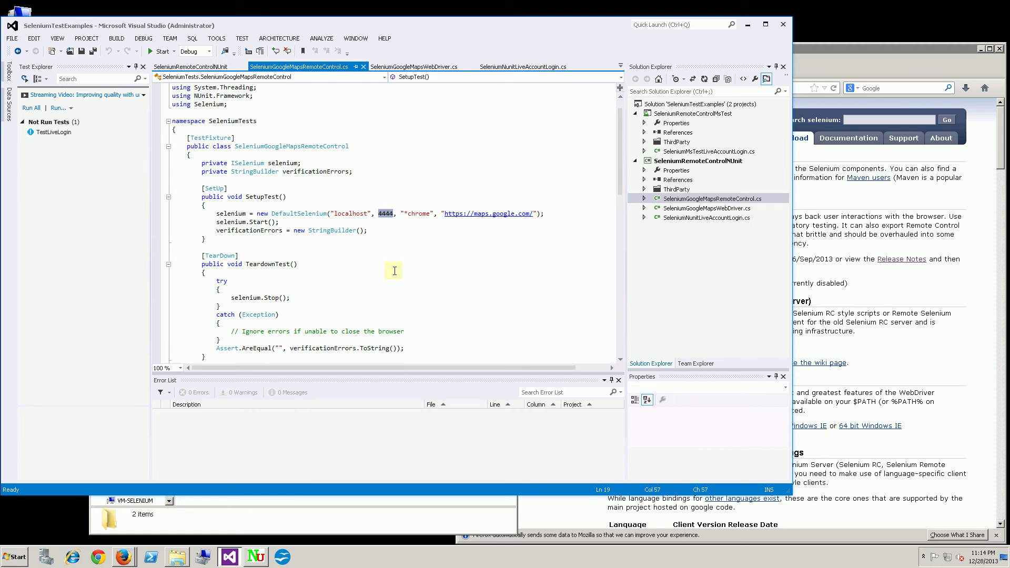
right_click(213, 353)
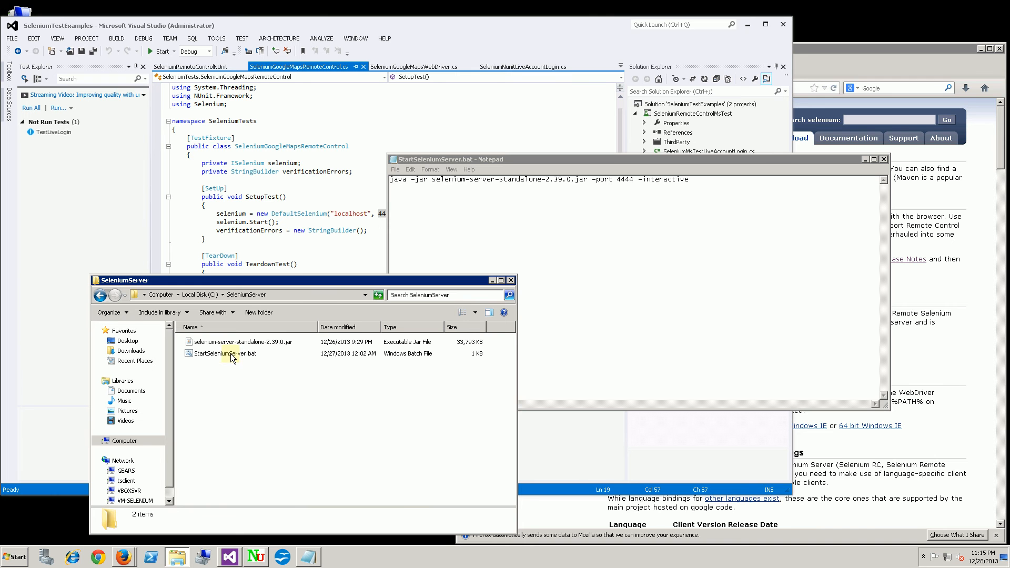
double_click(225, 353)
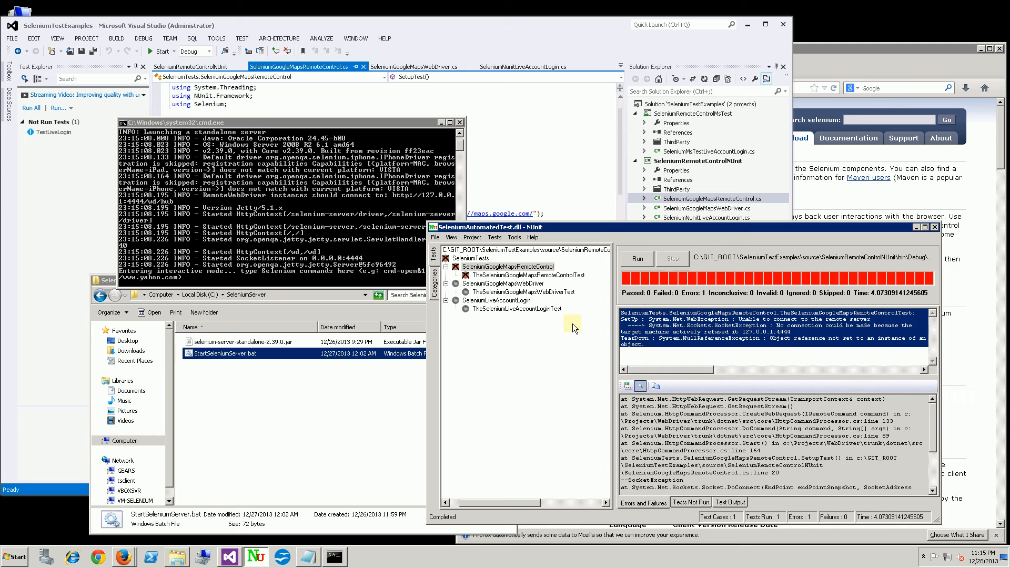
Rerun SeleniumGoogleMapsRemoteControl with the server up: 1 passed, 0 errors
left_click(637, 258)
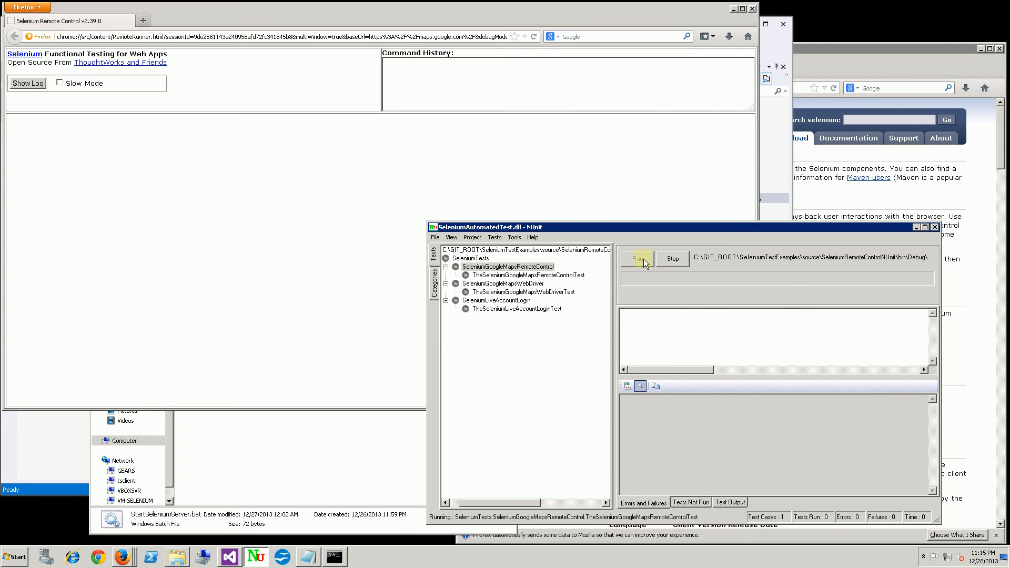
left_click(637, 259)
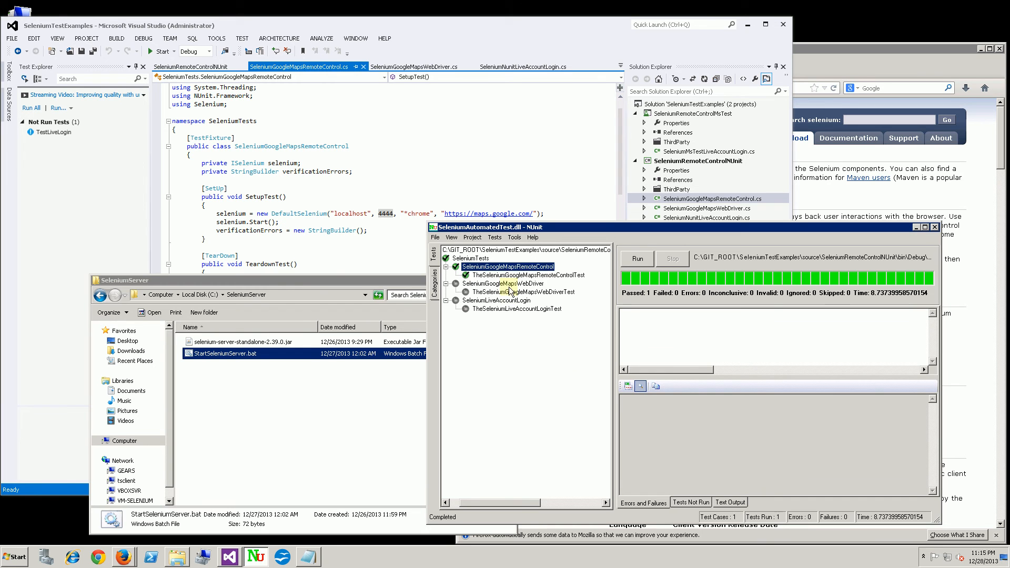
Run the SeleniumGoogleMapsWebDriver fixture, letting Firefox search 'cleveland,oh' on Google Maps
left_click(503, 284)
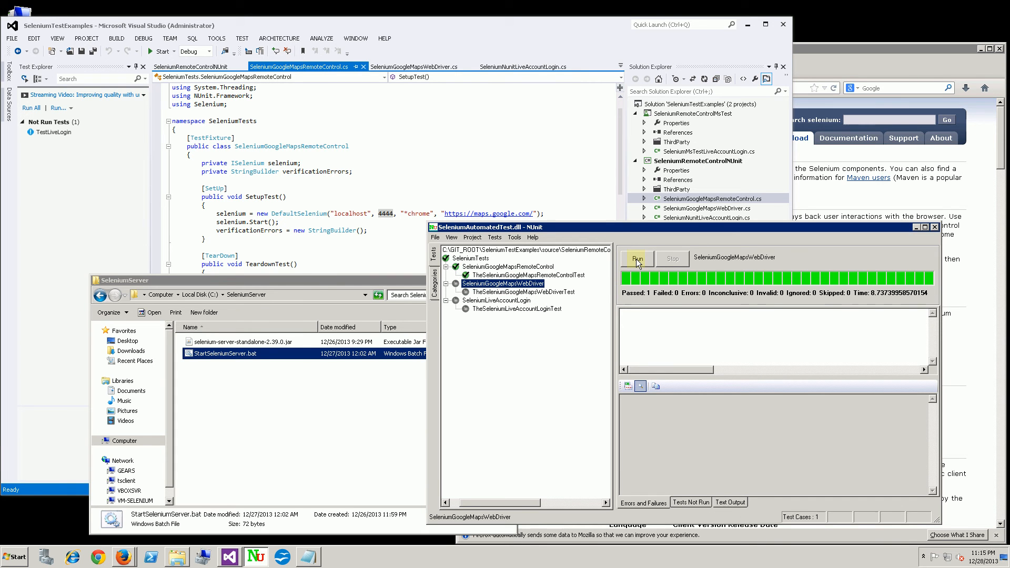
left_click(638, 258)
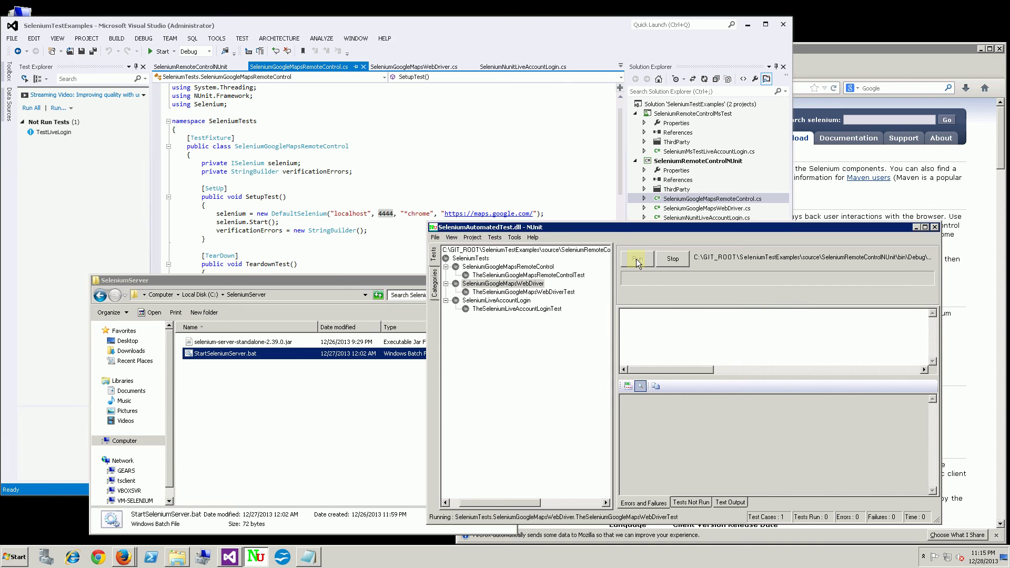
left_click(636, 259)
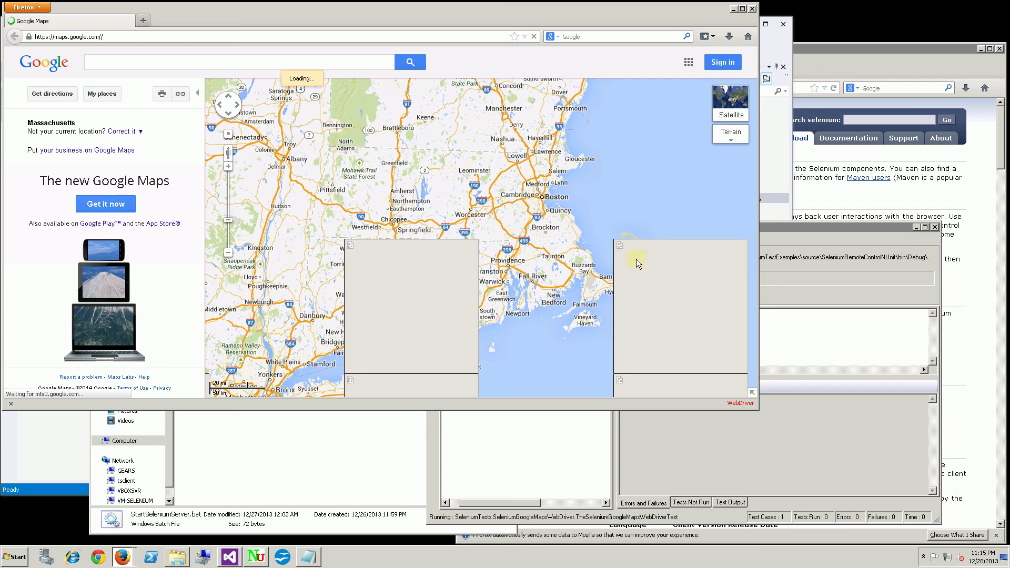
type("cleveland,oh")
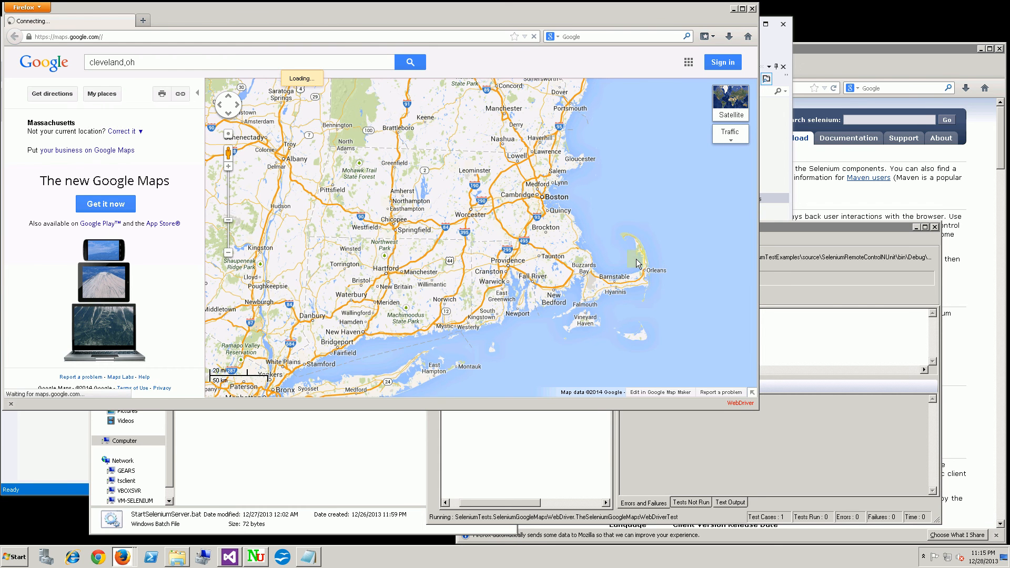
left_click(410, 61)
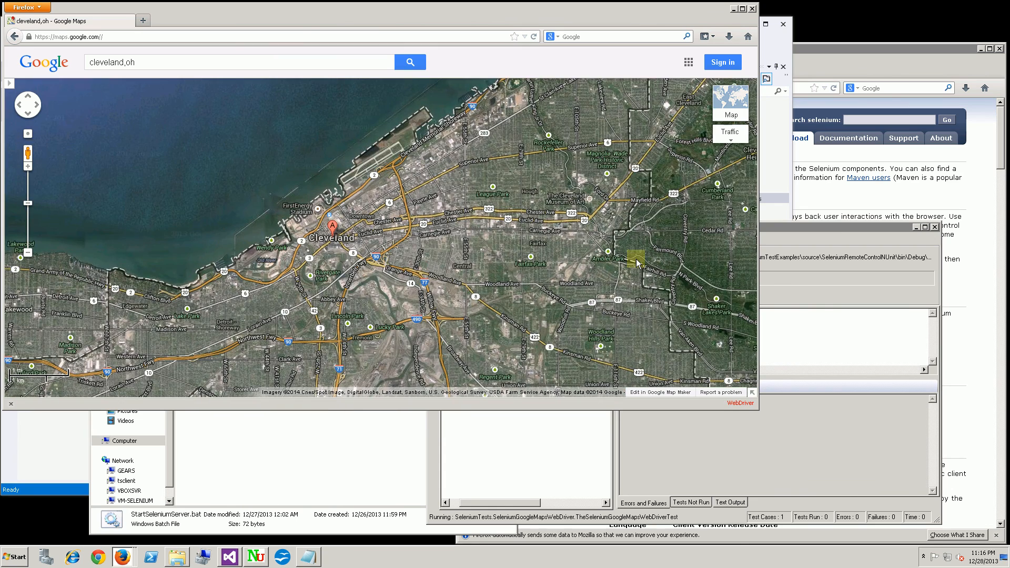
Let the Firefox session finish and confirm the WebDriver test reports 1 passed, 0 failures
left_click(28, 167)
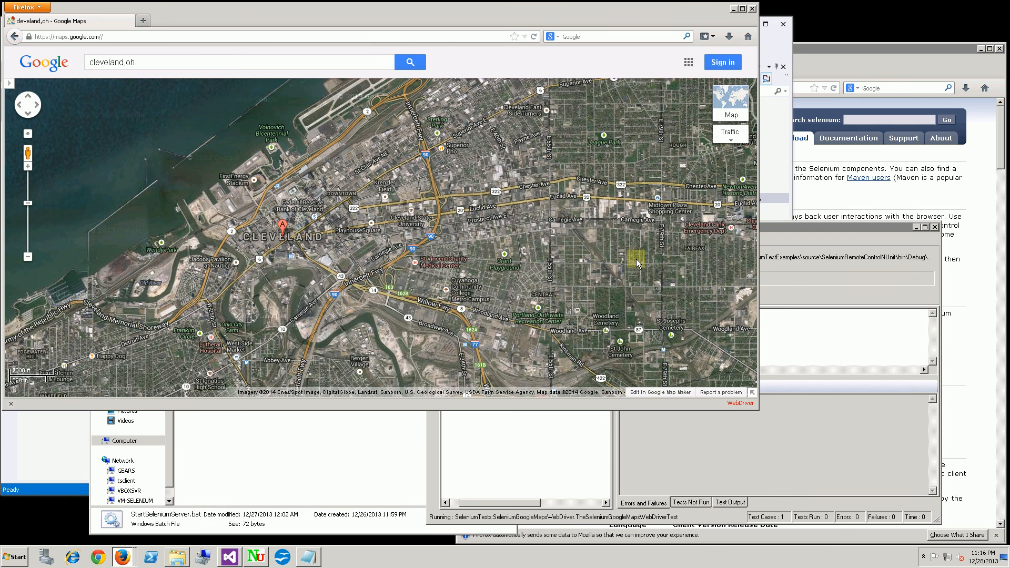
left_click(730, 99)
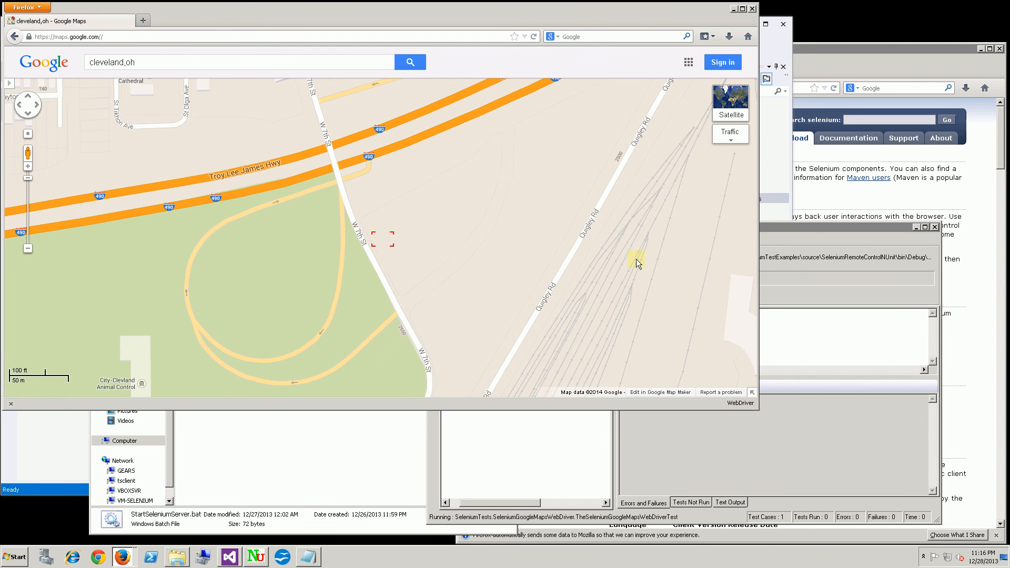
left_click(637, 258)
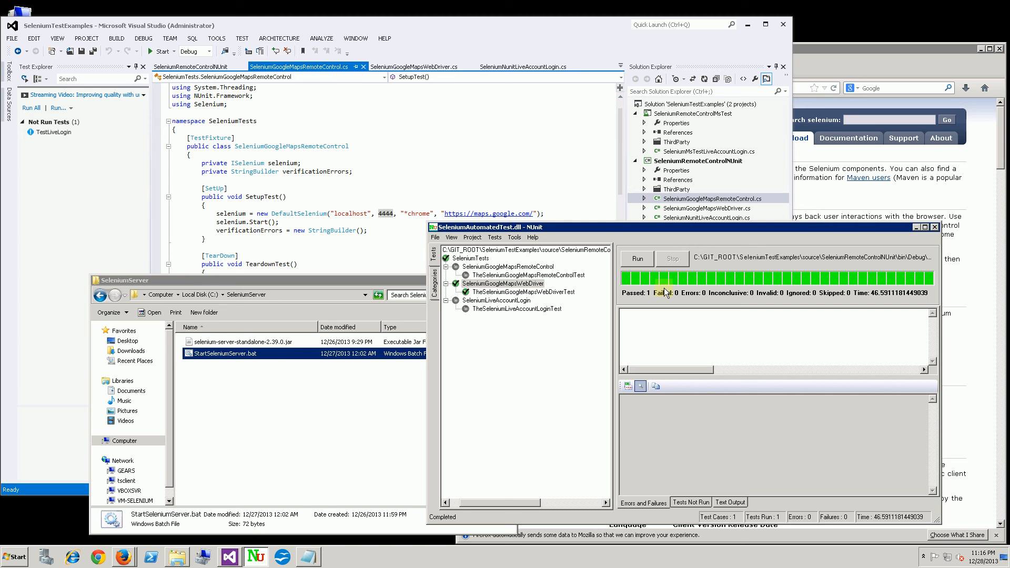
mouse_move(501, 164)
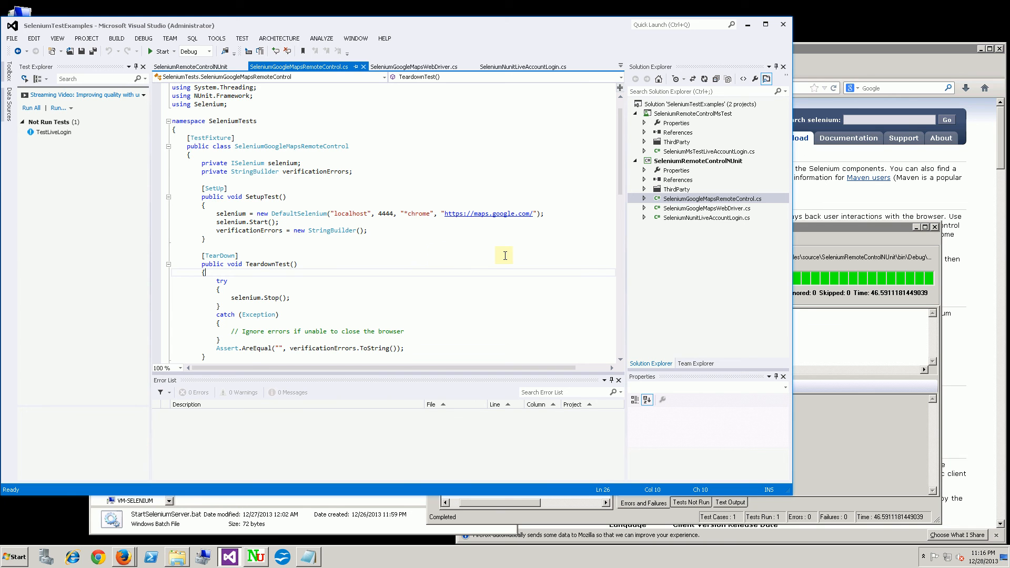
Scroll through SeleniumGoogleMapsRemoteControl.cs, then review the full test method in SeleniumGoogleMapsWebDriver.cs
scroll("down", 3)
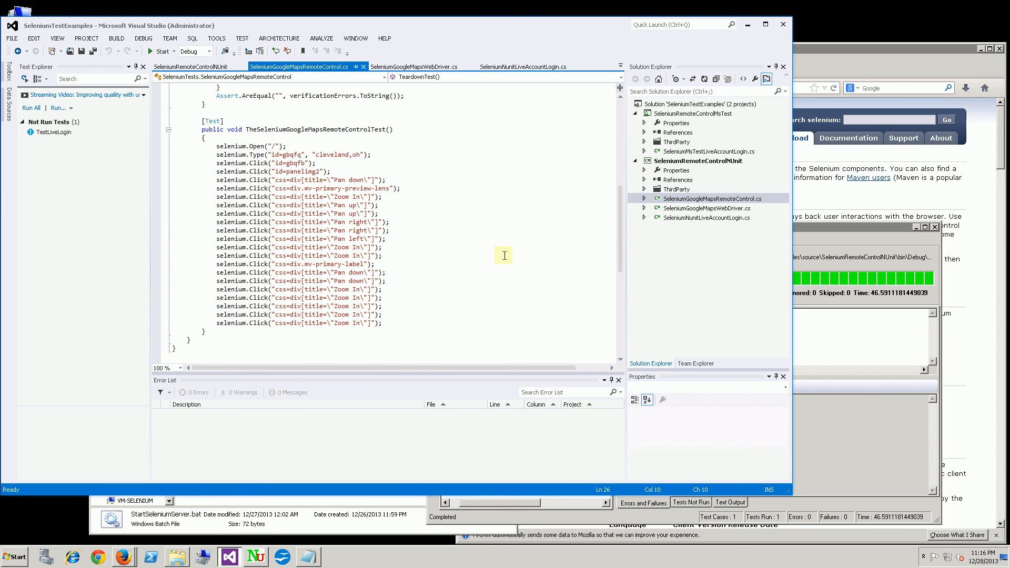
mouse_move(675, 193)
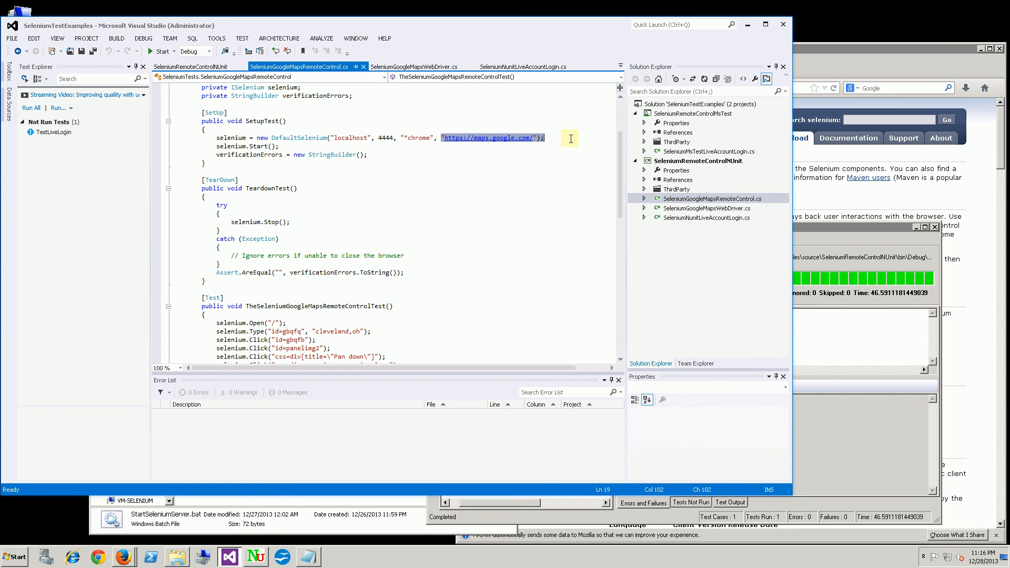
left_click(415, 66)
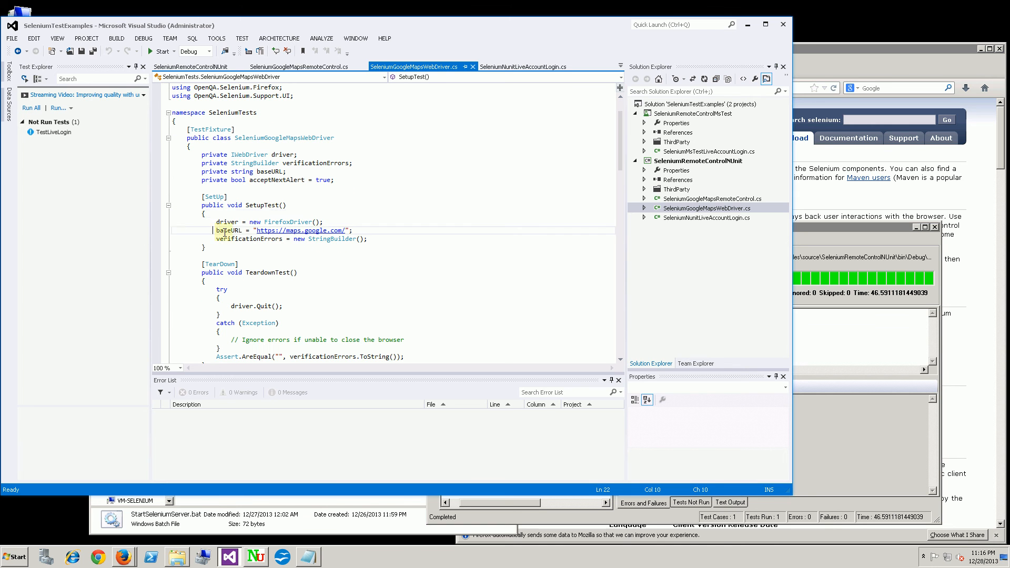
scroll("down", 3)
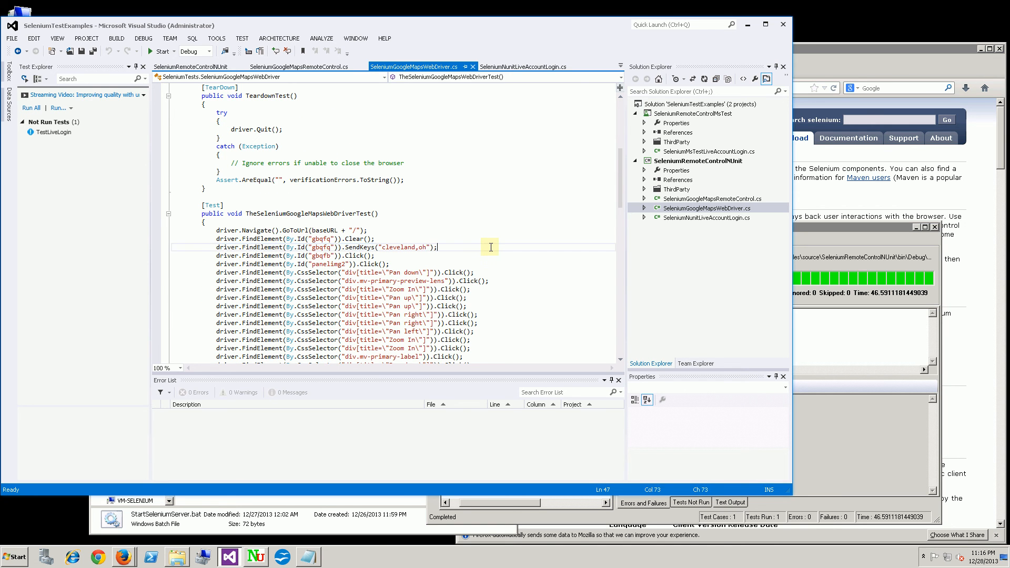
scroll("down", 3)
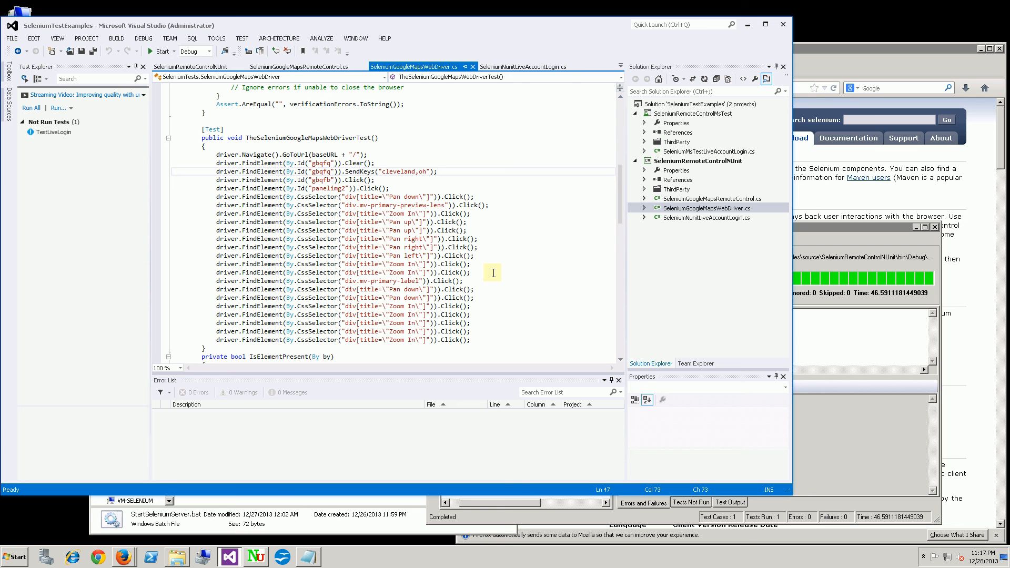
mouse_move(591, 298)
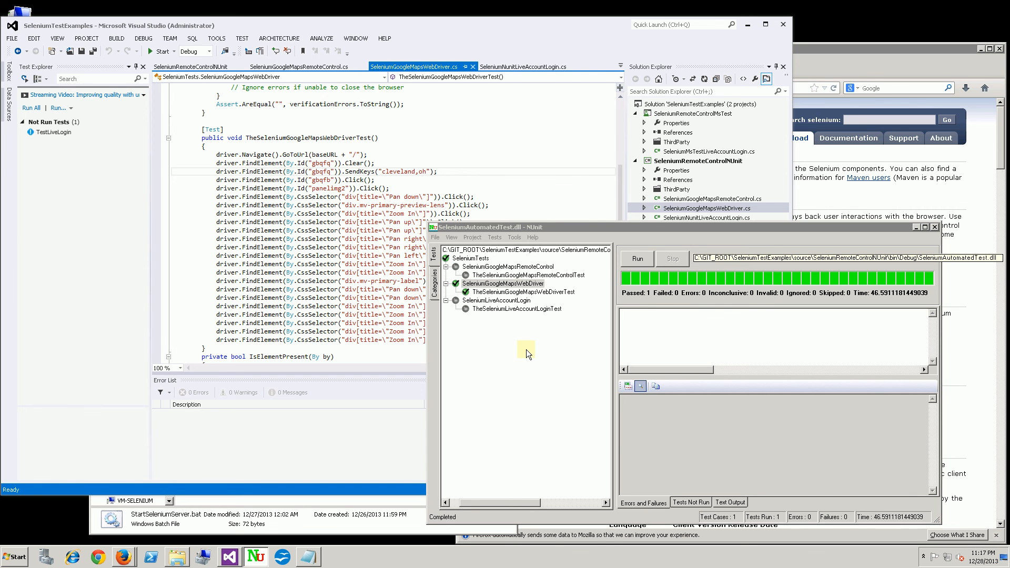
left_click_drag(522, 227, 606, 231)
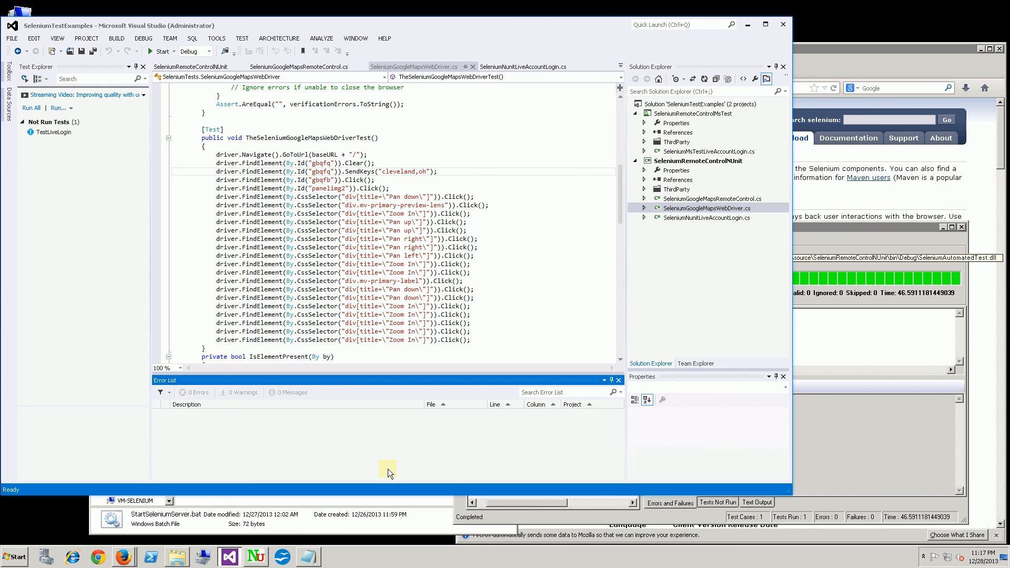
left_click(482, 315)
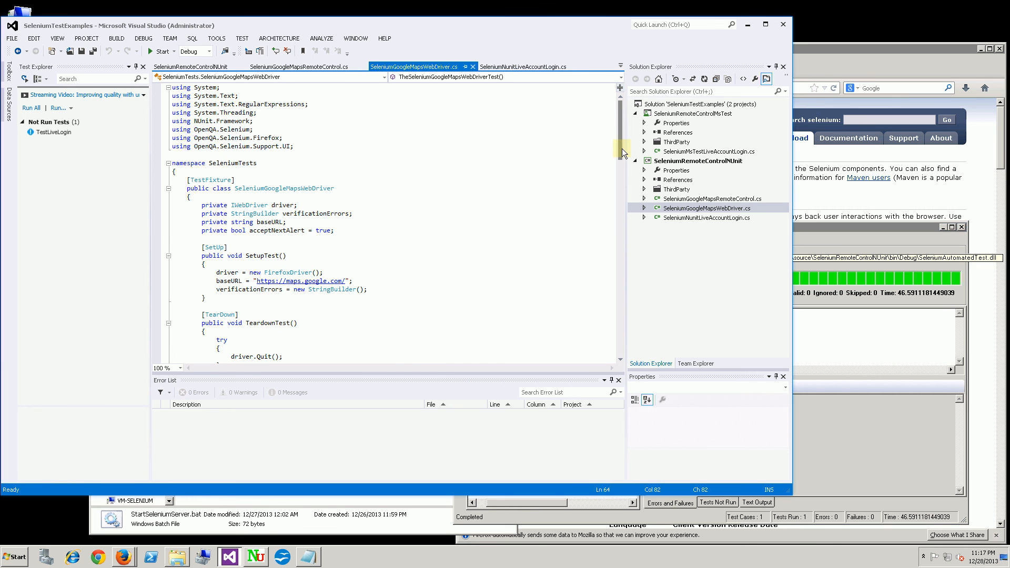
left_click(503, 236)
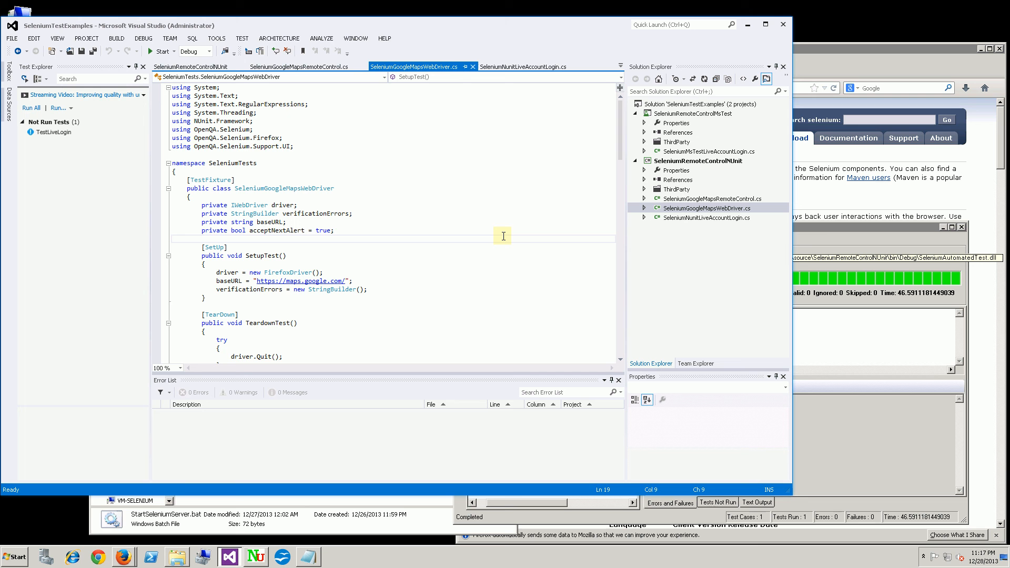